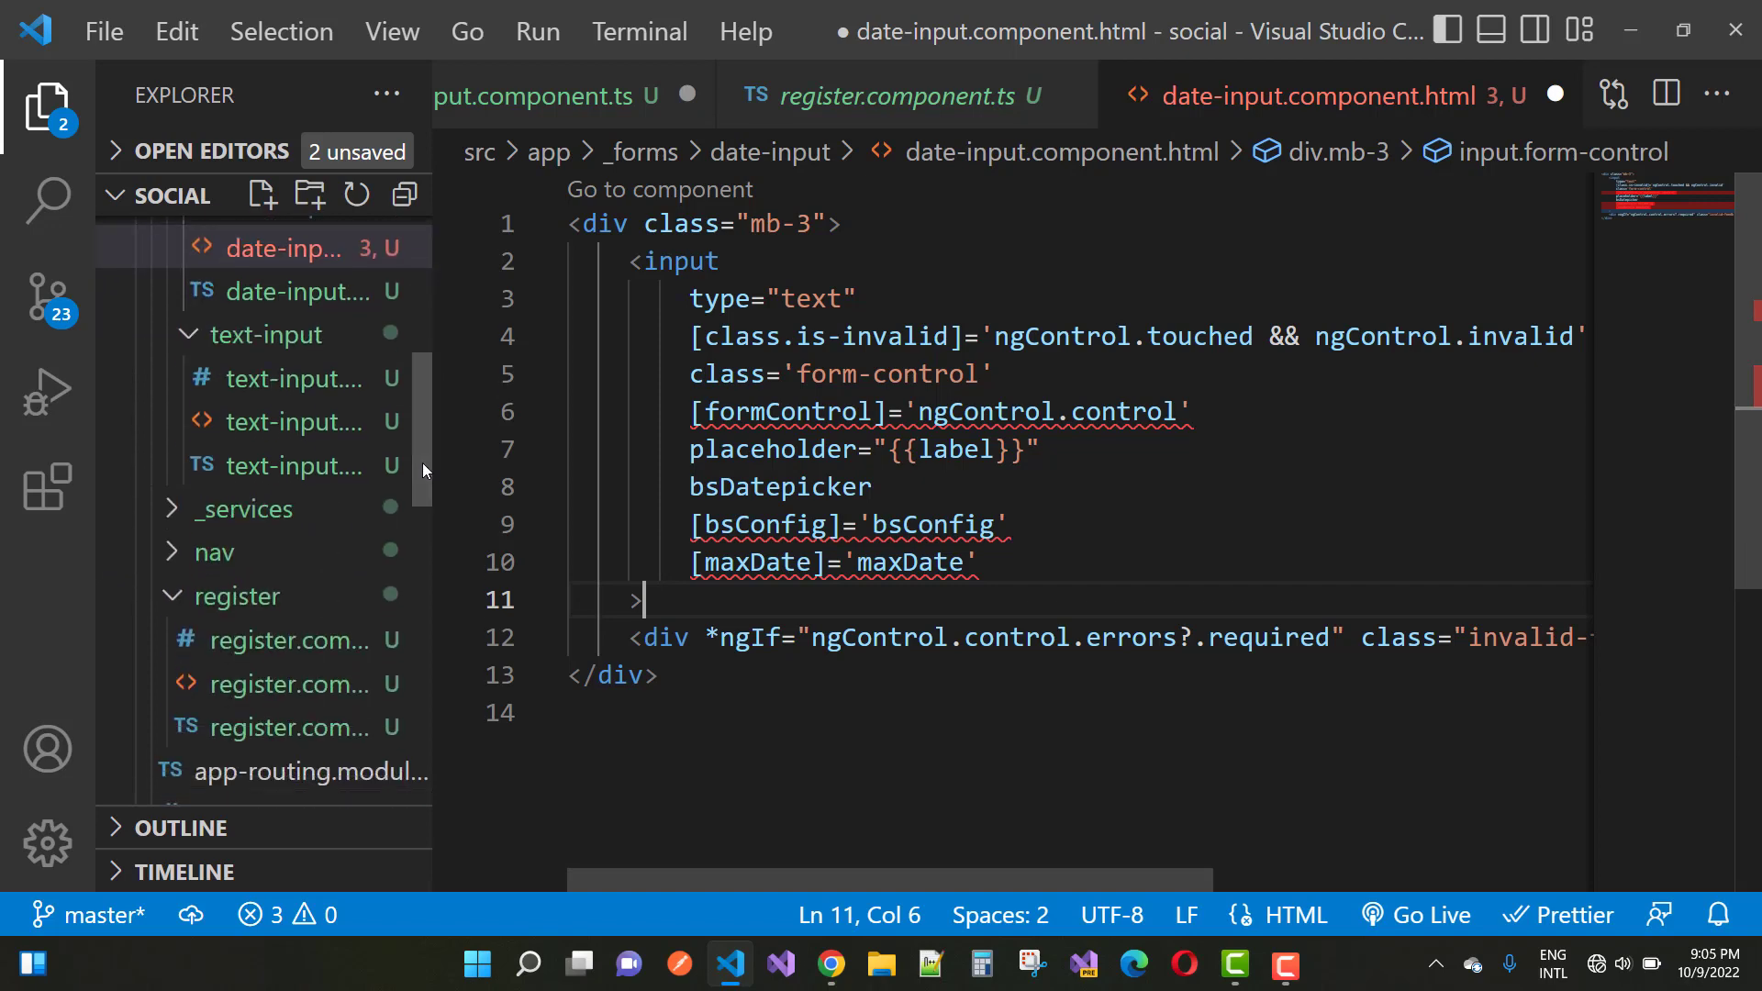
Scroll through app.module.ts to the declarations list after TextInputComponent
scroll(down, 3)
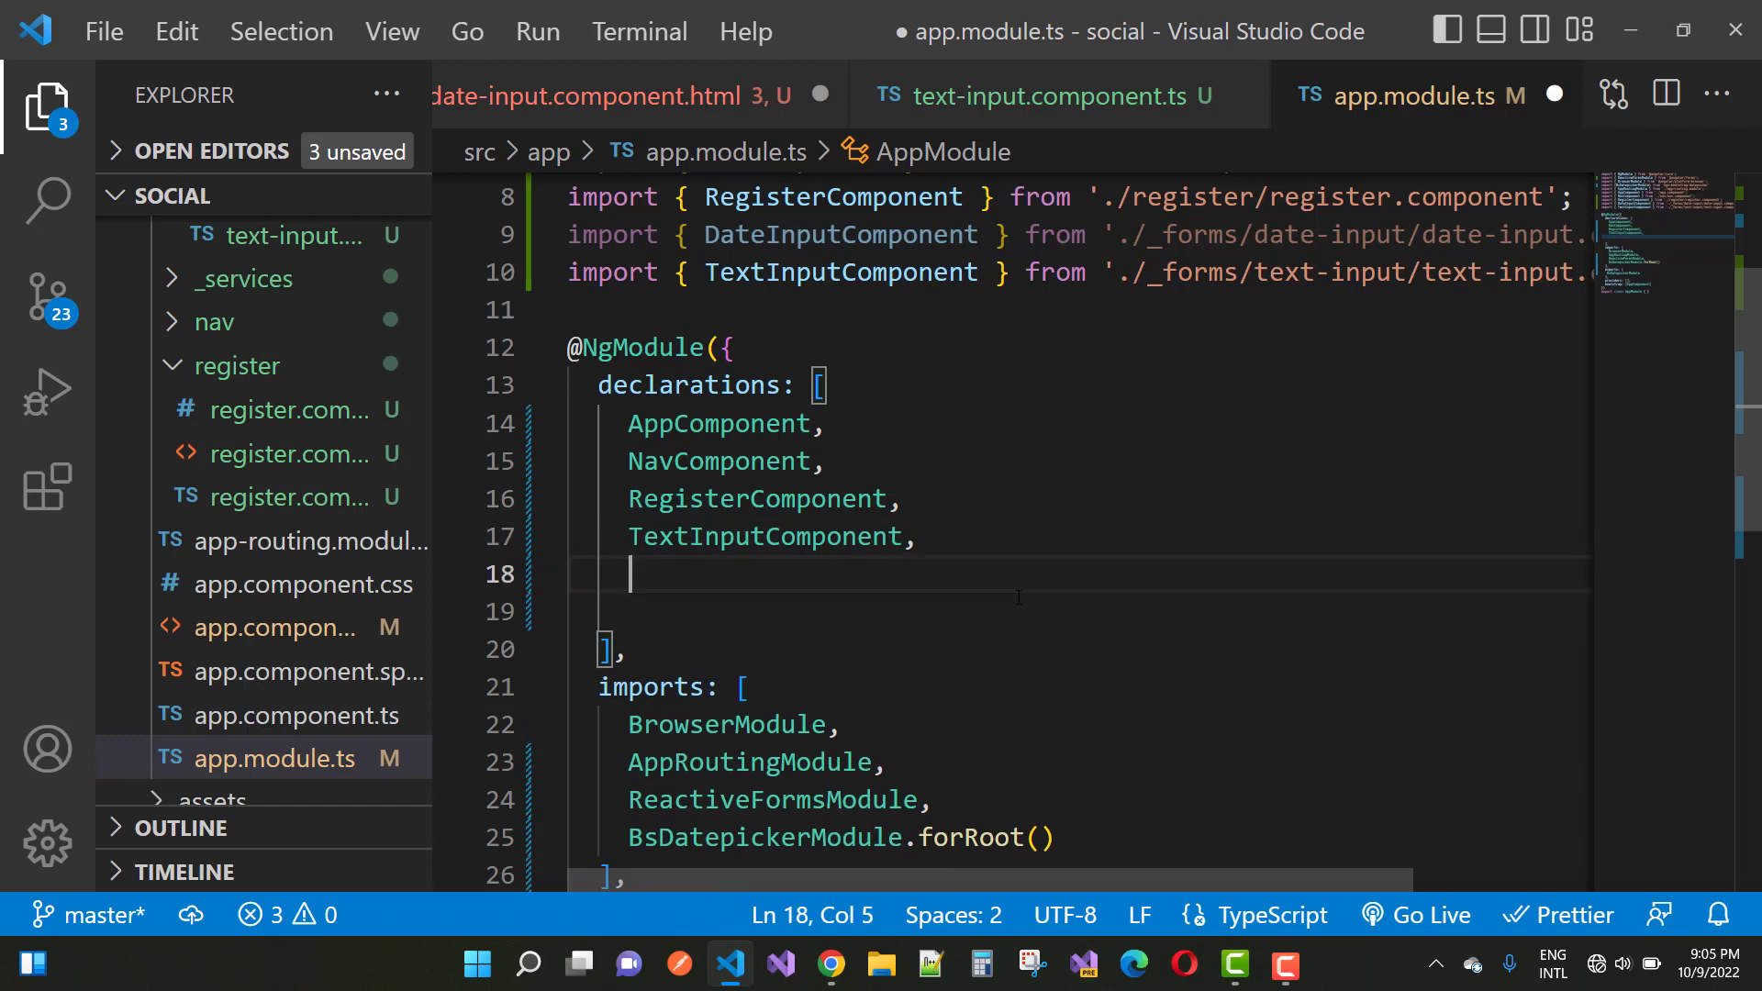
Add DateInputComponent to the module declarations and save app.module.ts
text(date)
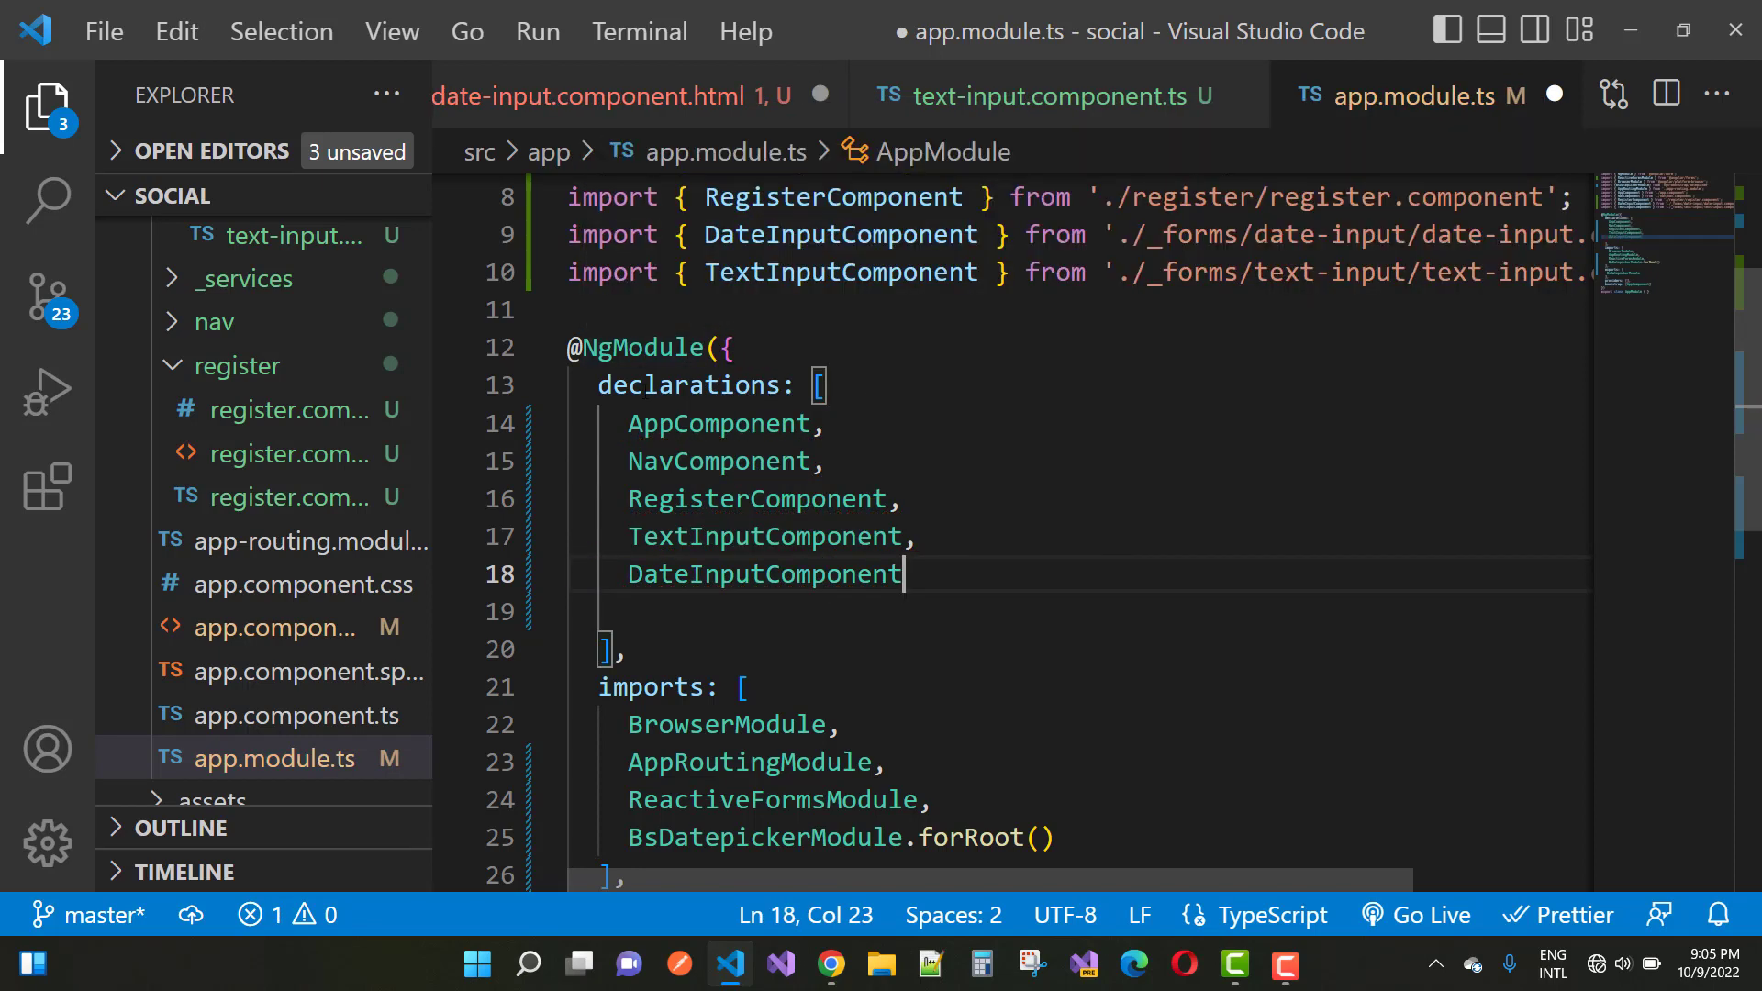
mouse_move(430, 672)
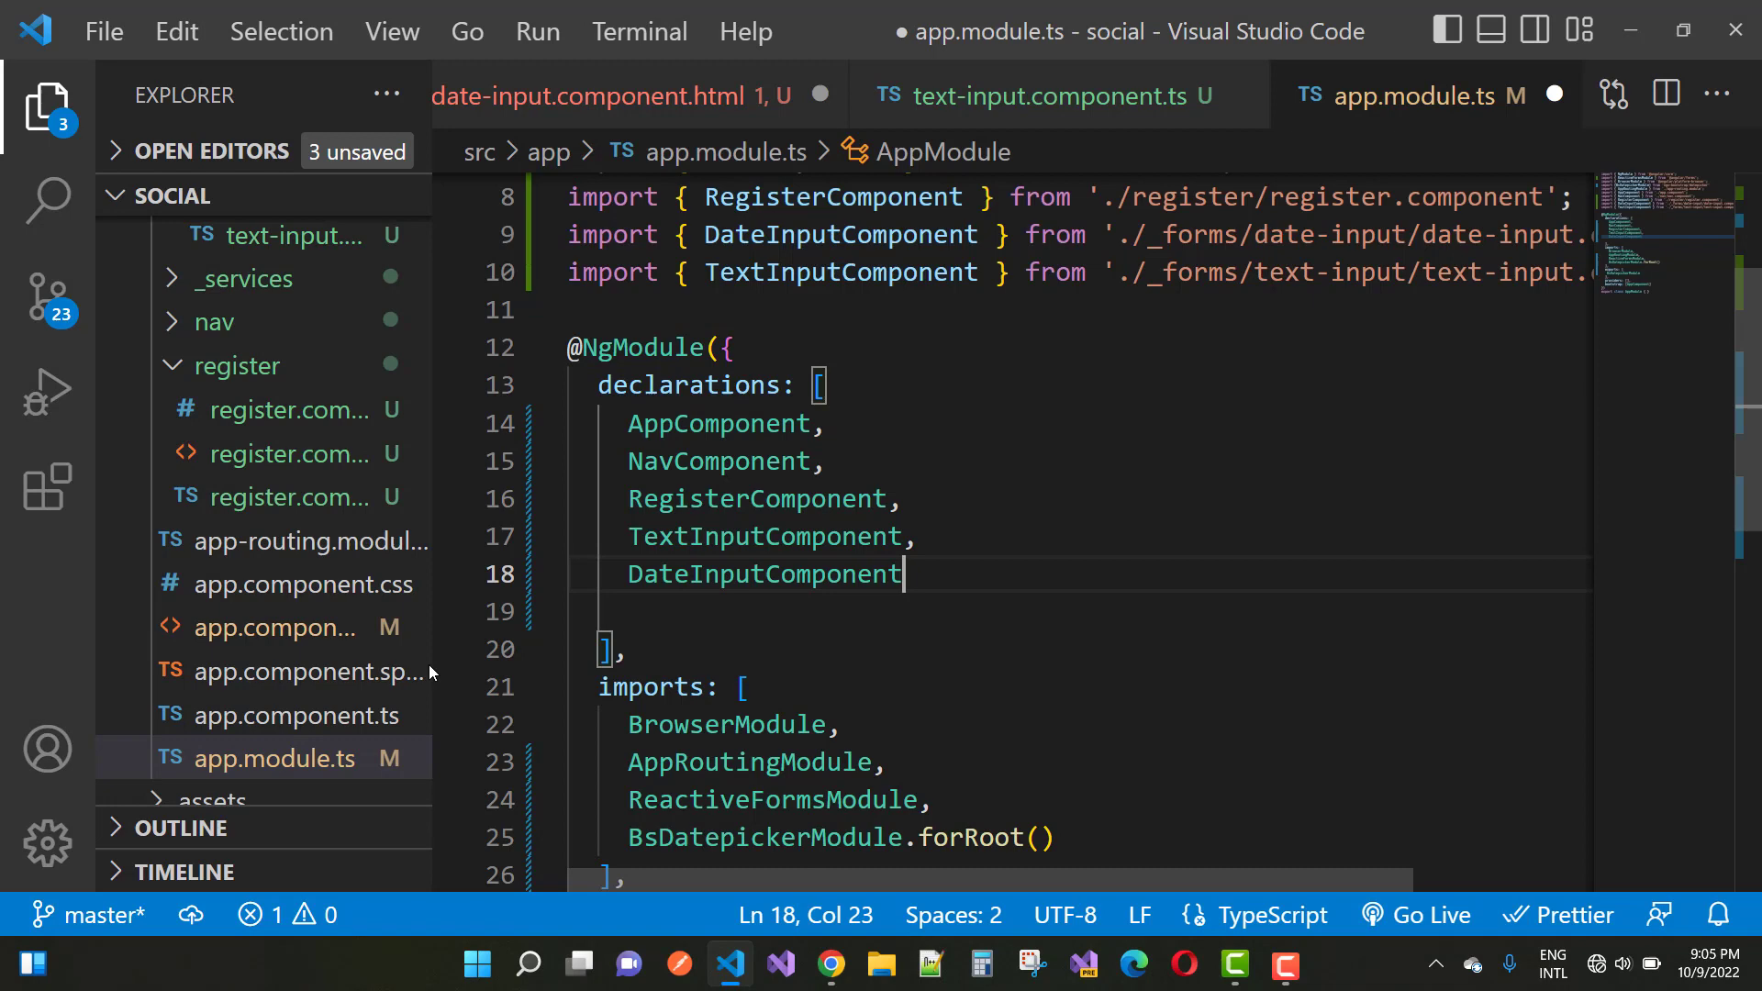
mouse_move(950, 641)
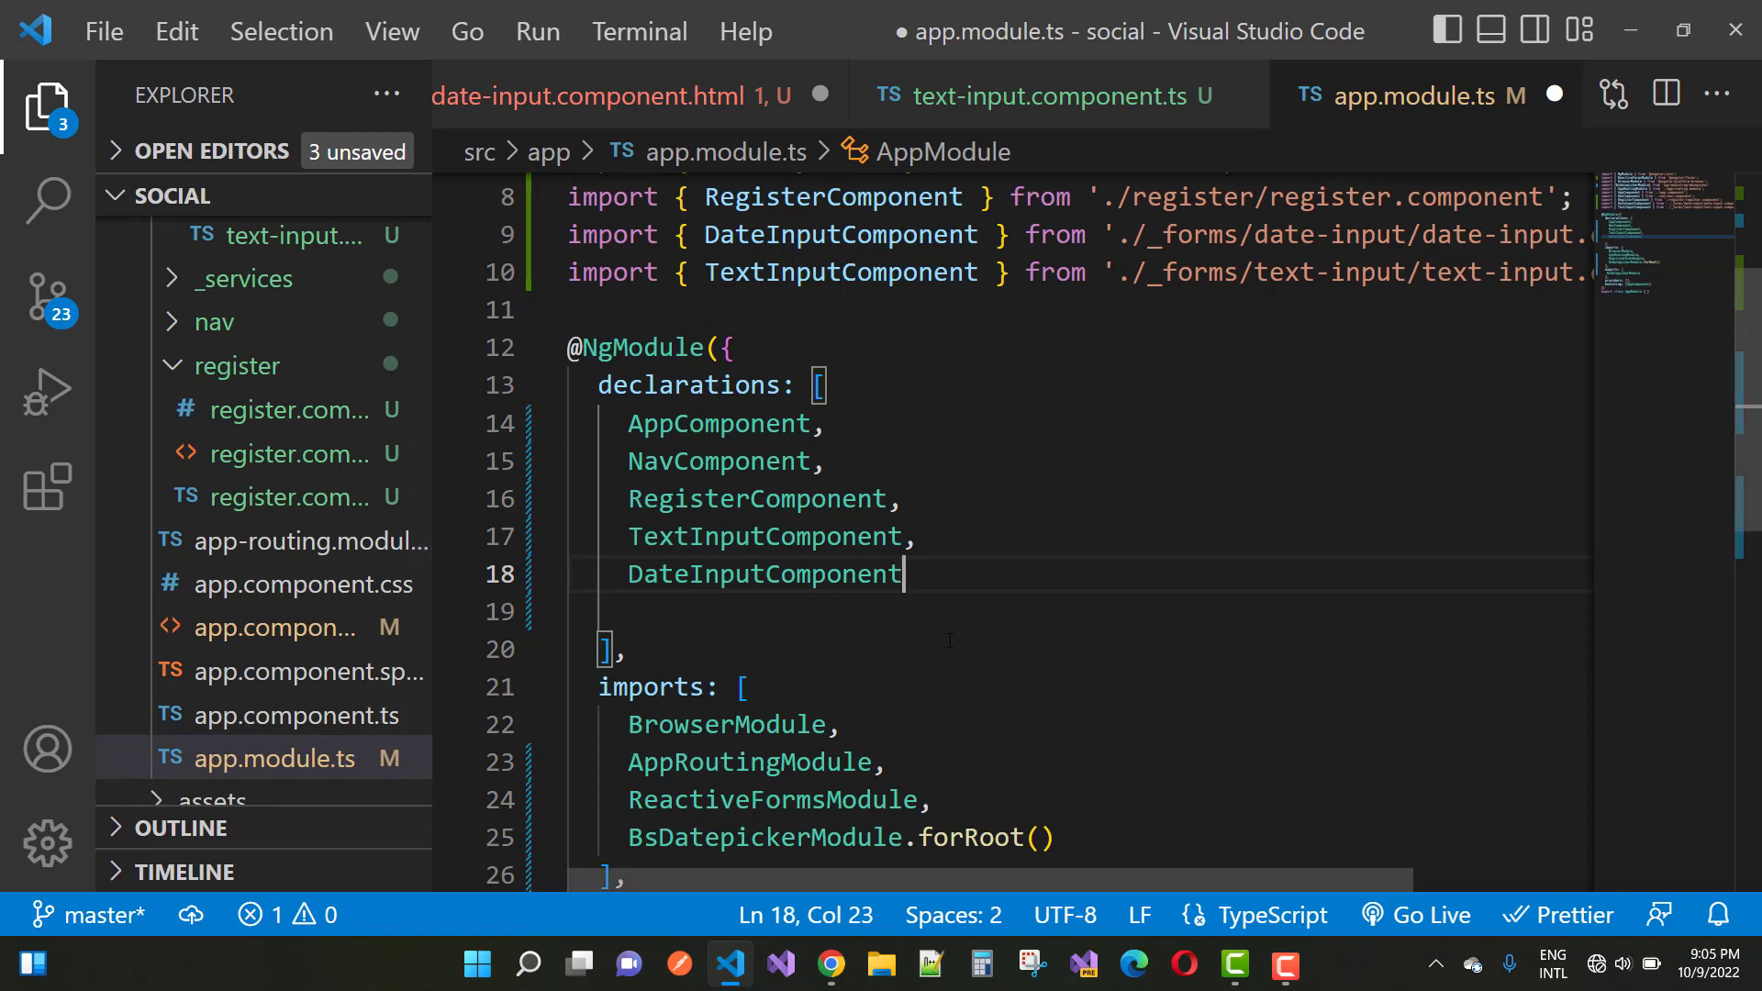
key(ctrl+s)
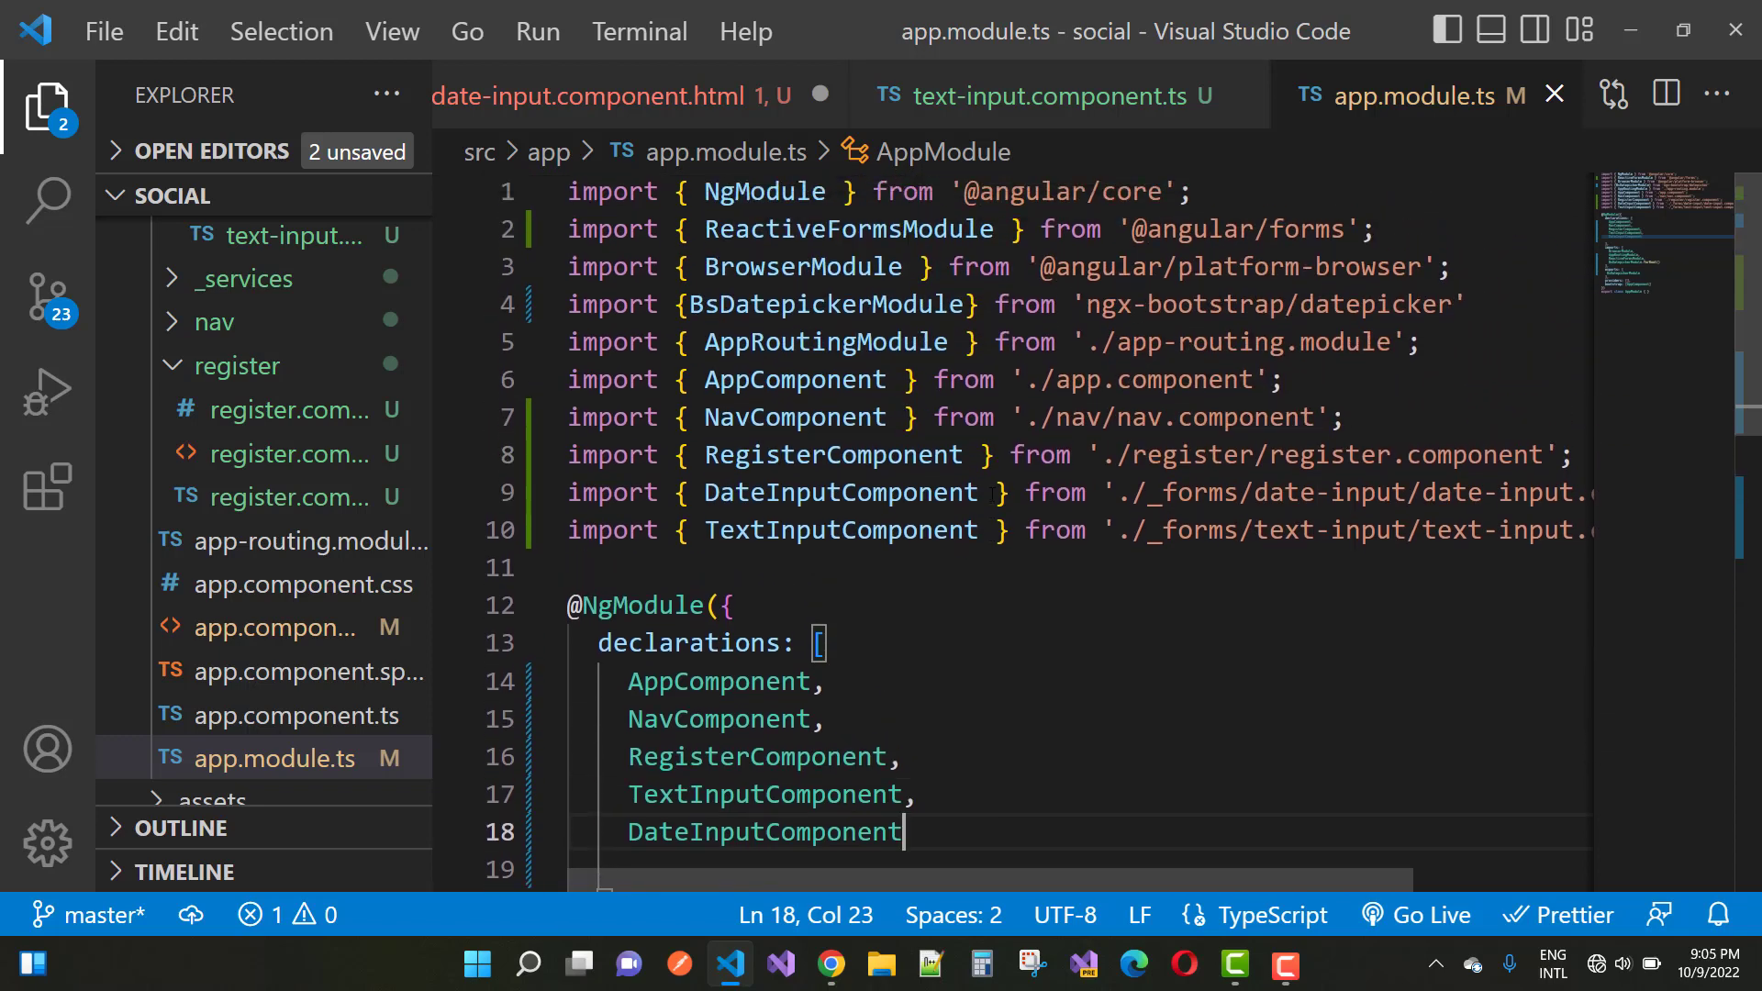
mouse_move(1089, 135)
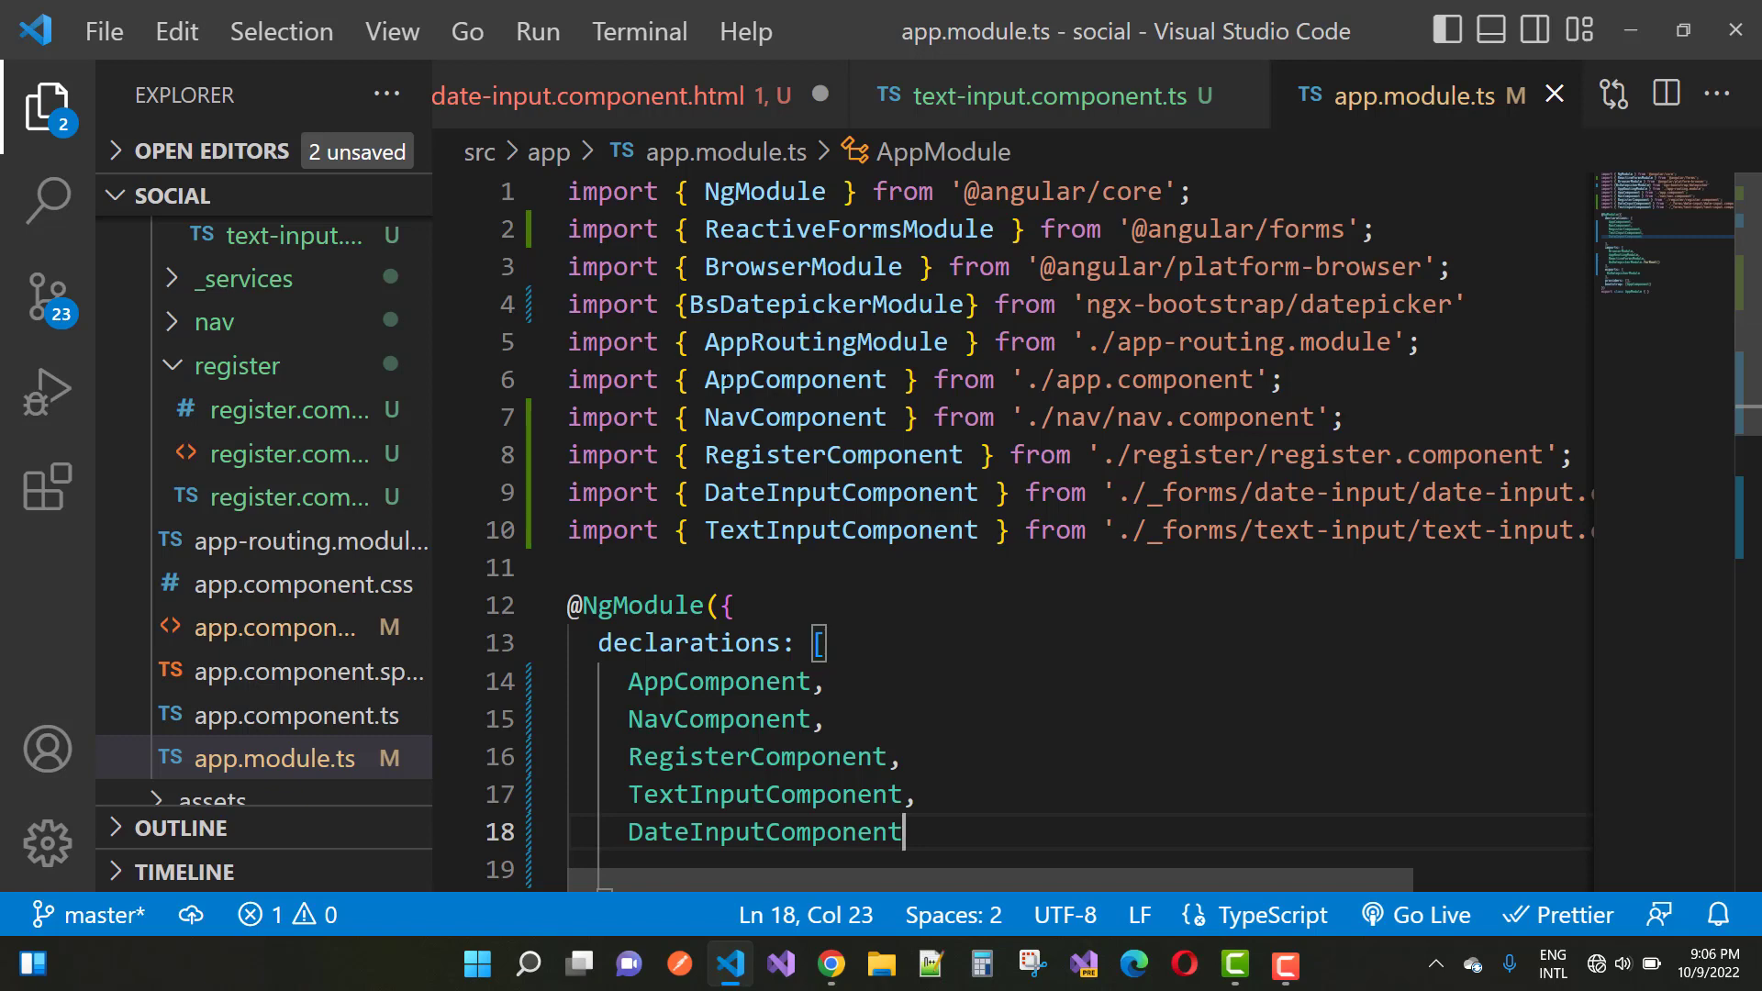
mouse_move(849, 228)
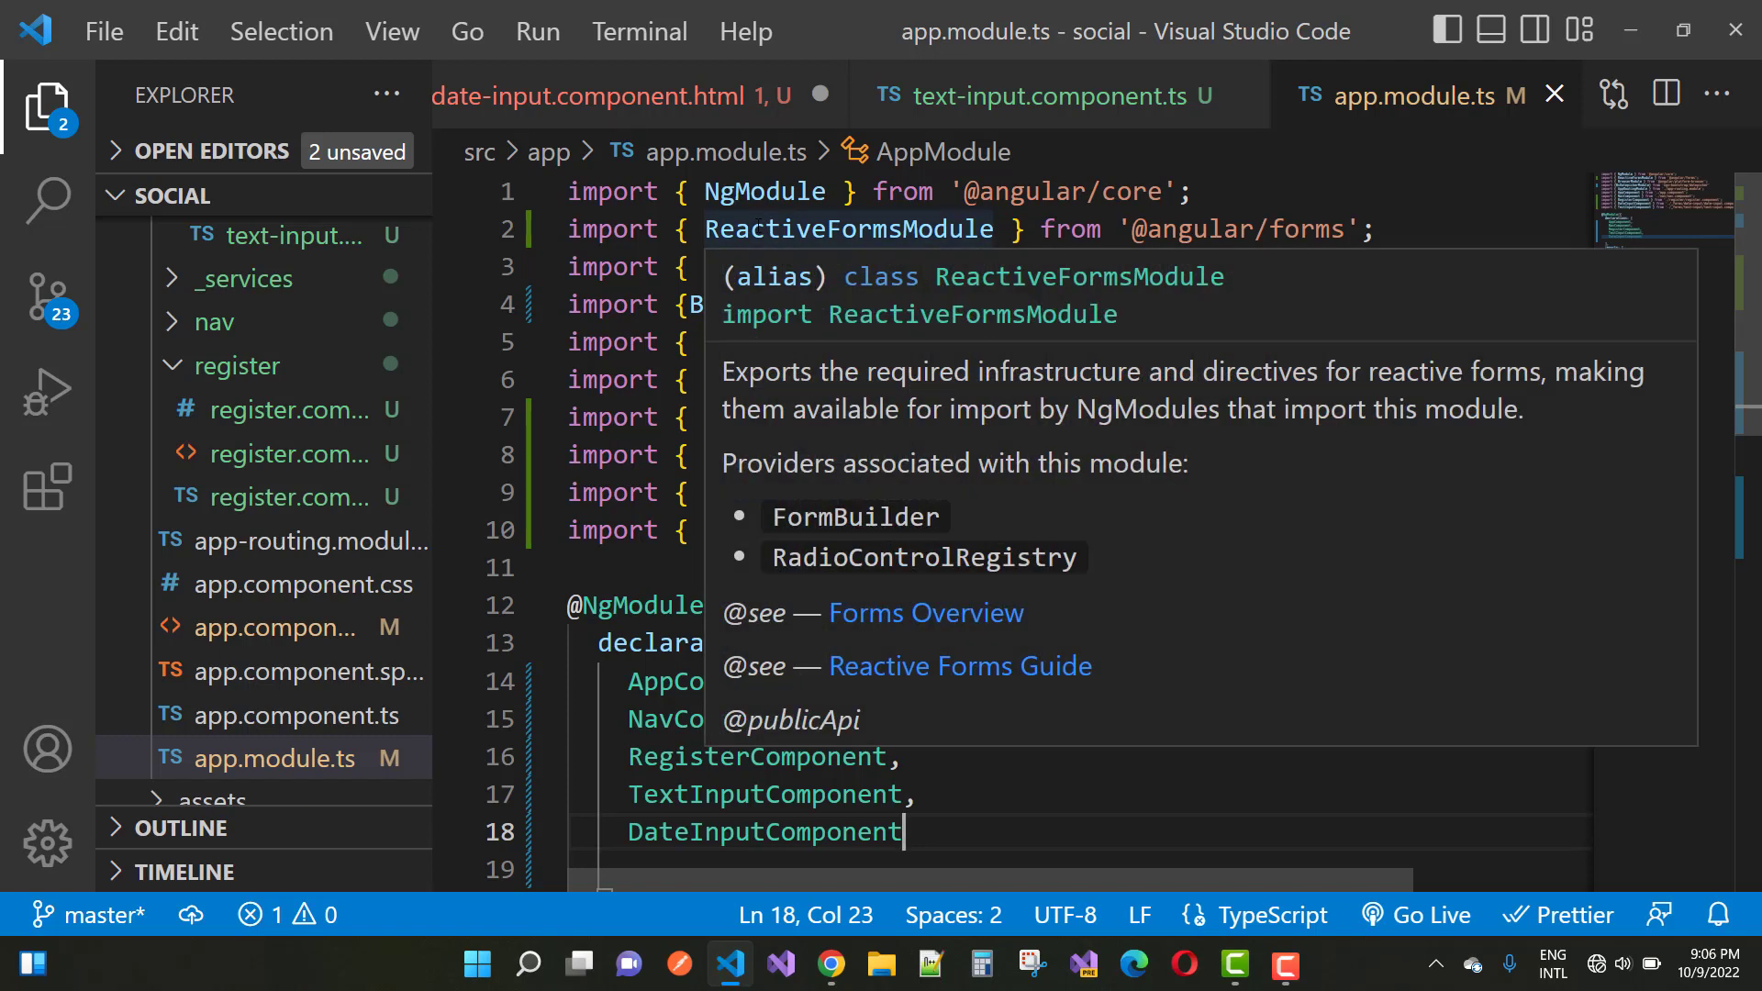
Check ReactiveFormsModule usage, then return to the date-input.component.html template
double_click(848, 229)
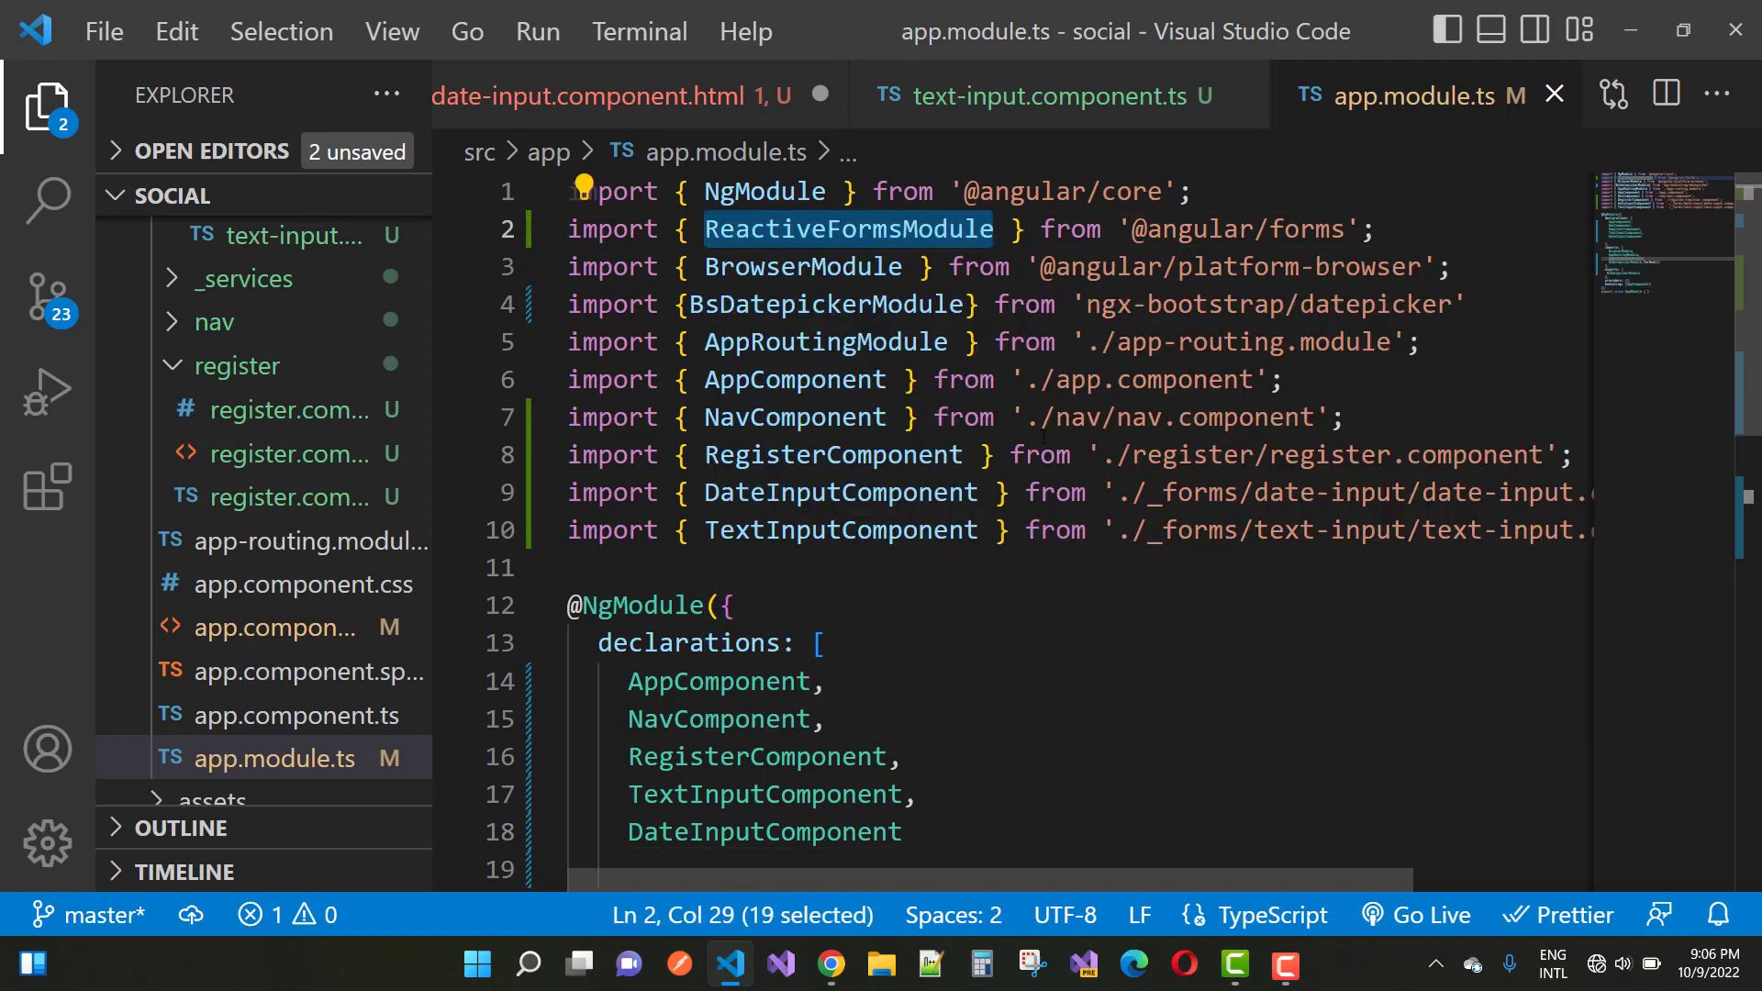
scroll(down, 3)
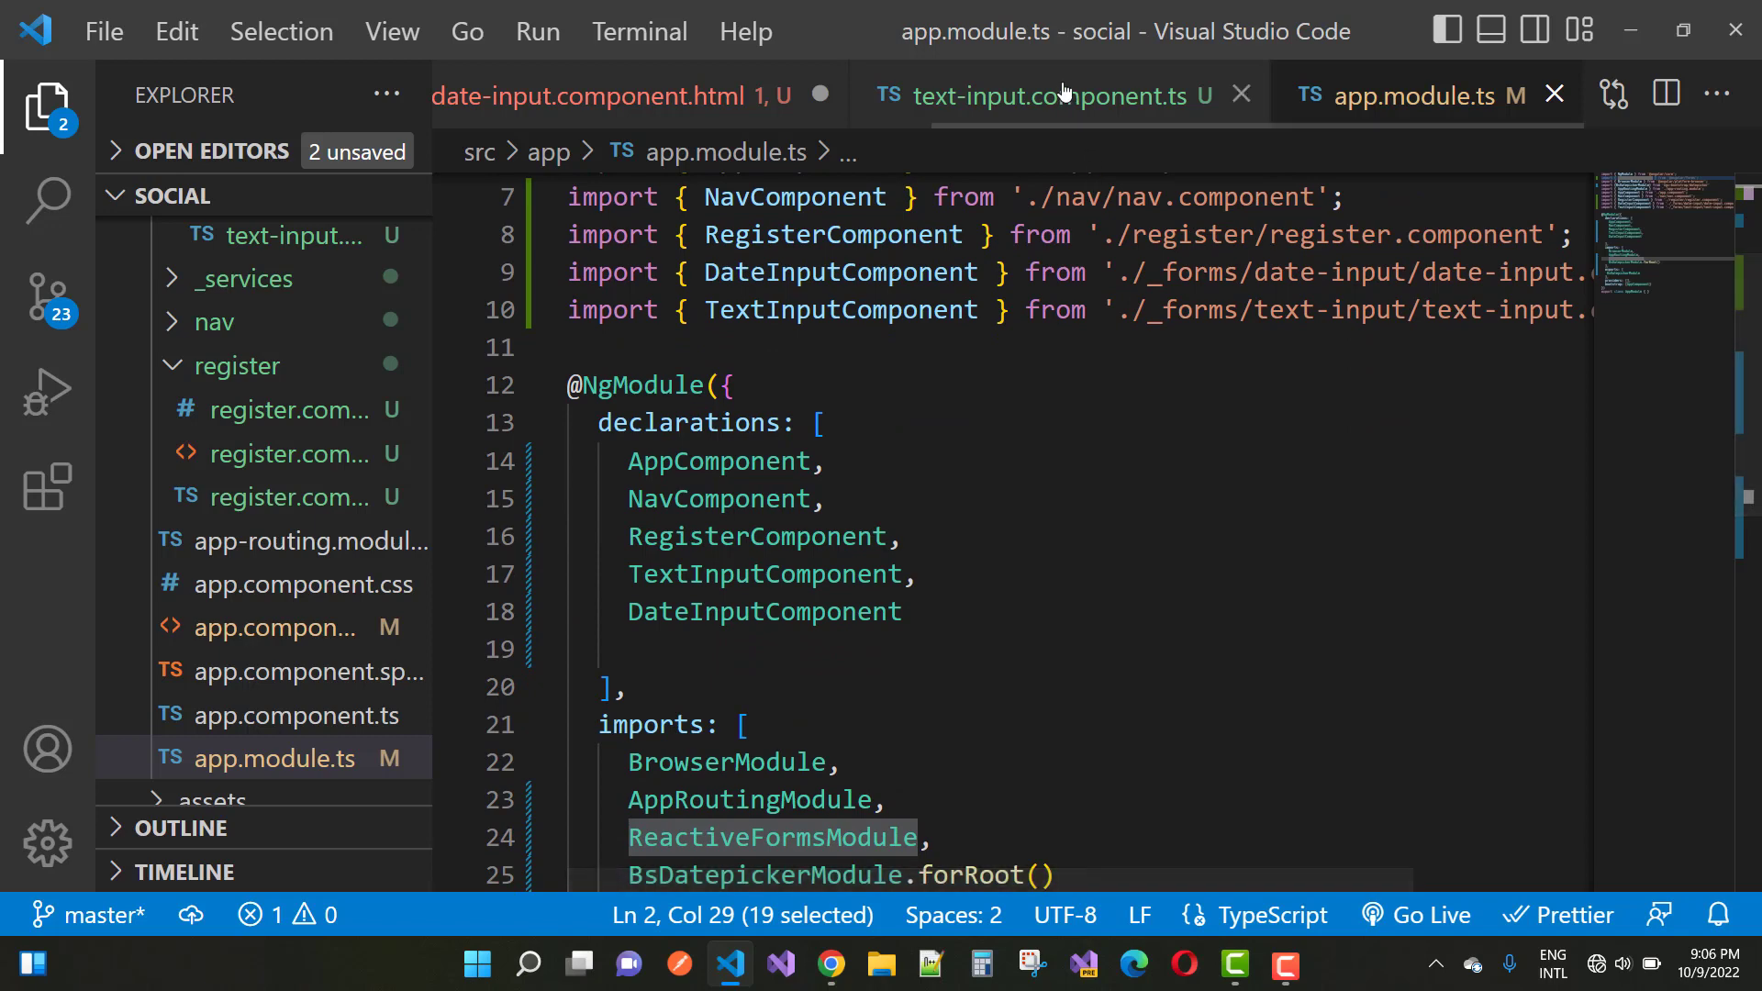
click(593, 95)
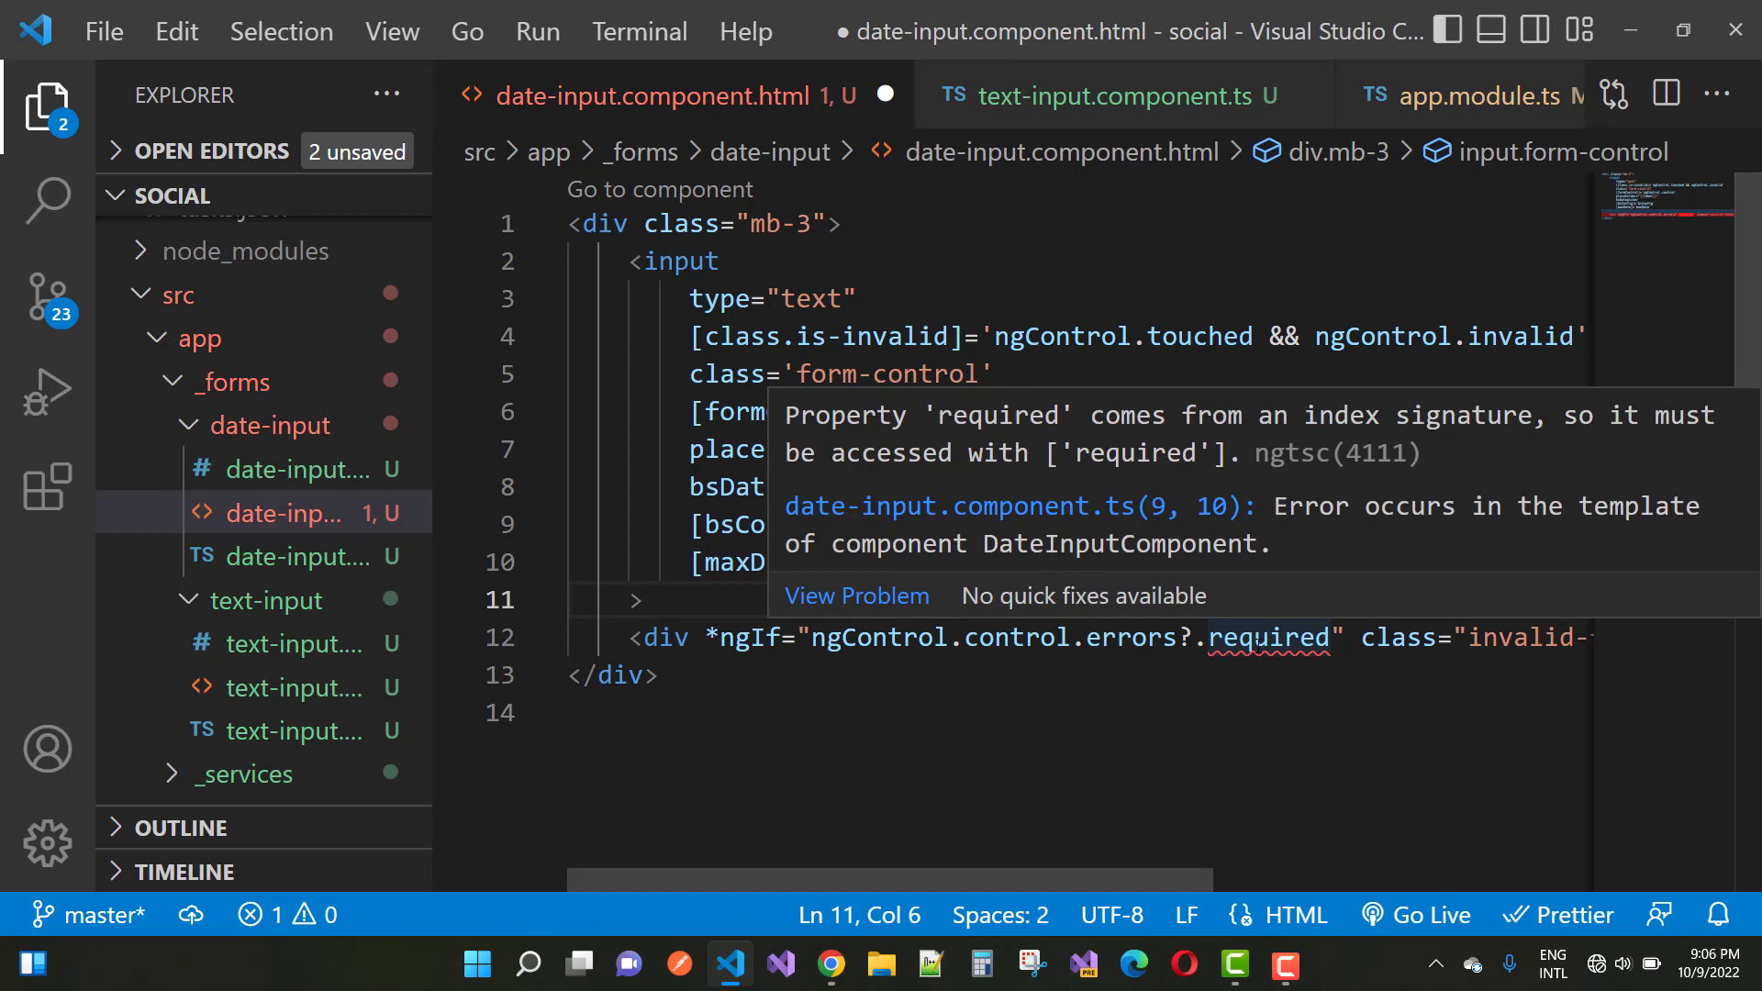
Change errors?.required to errors?.['required'] on line 12, removing the stray quote
text([)
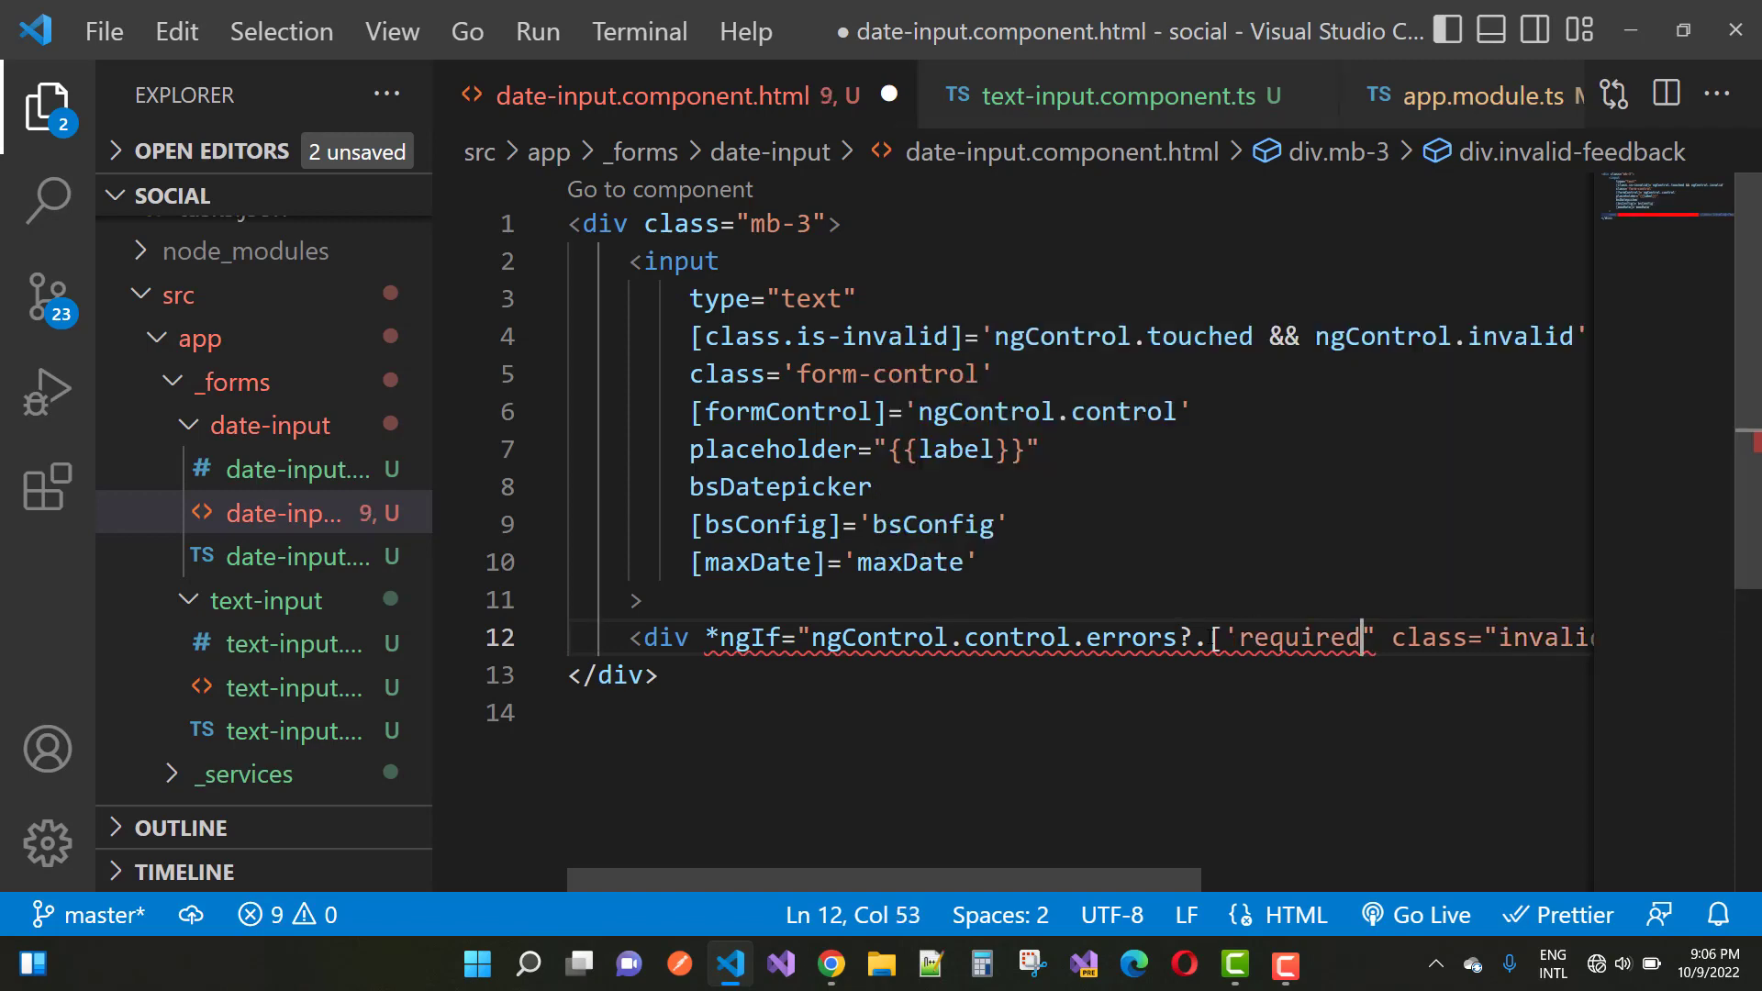
text('])
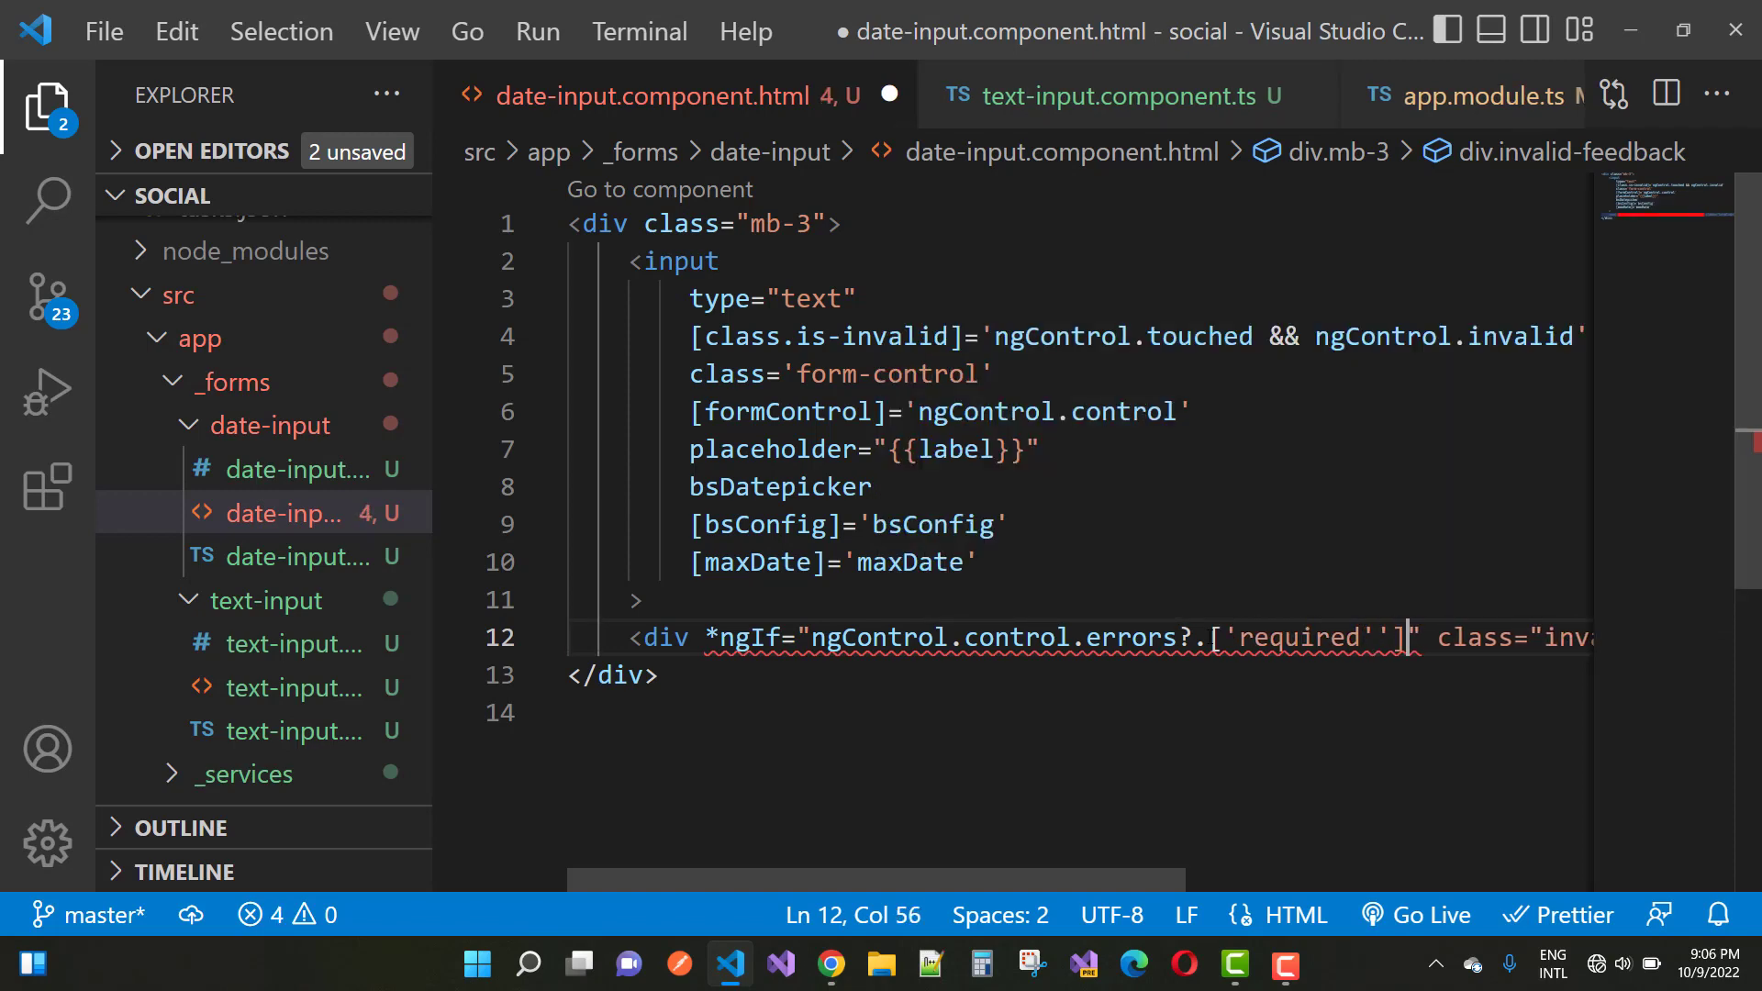
key(Backspace)
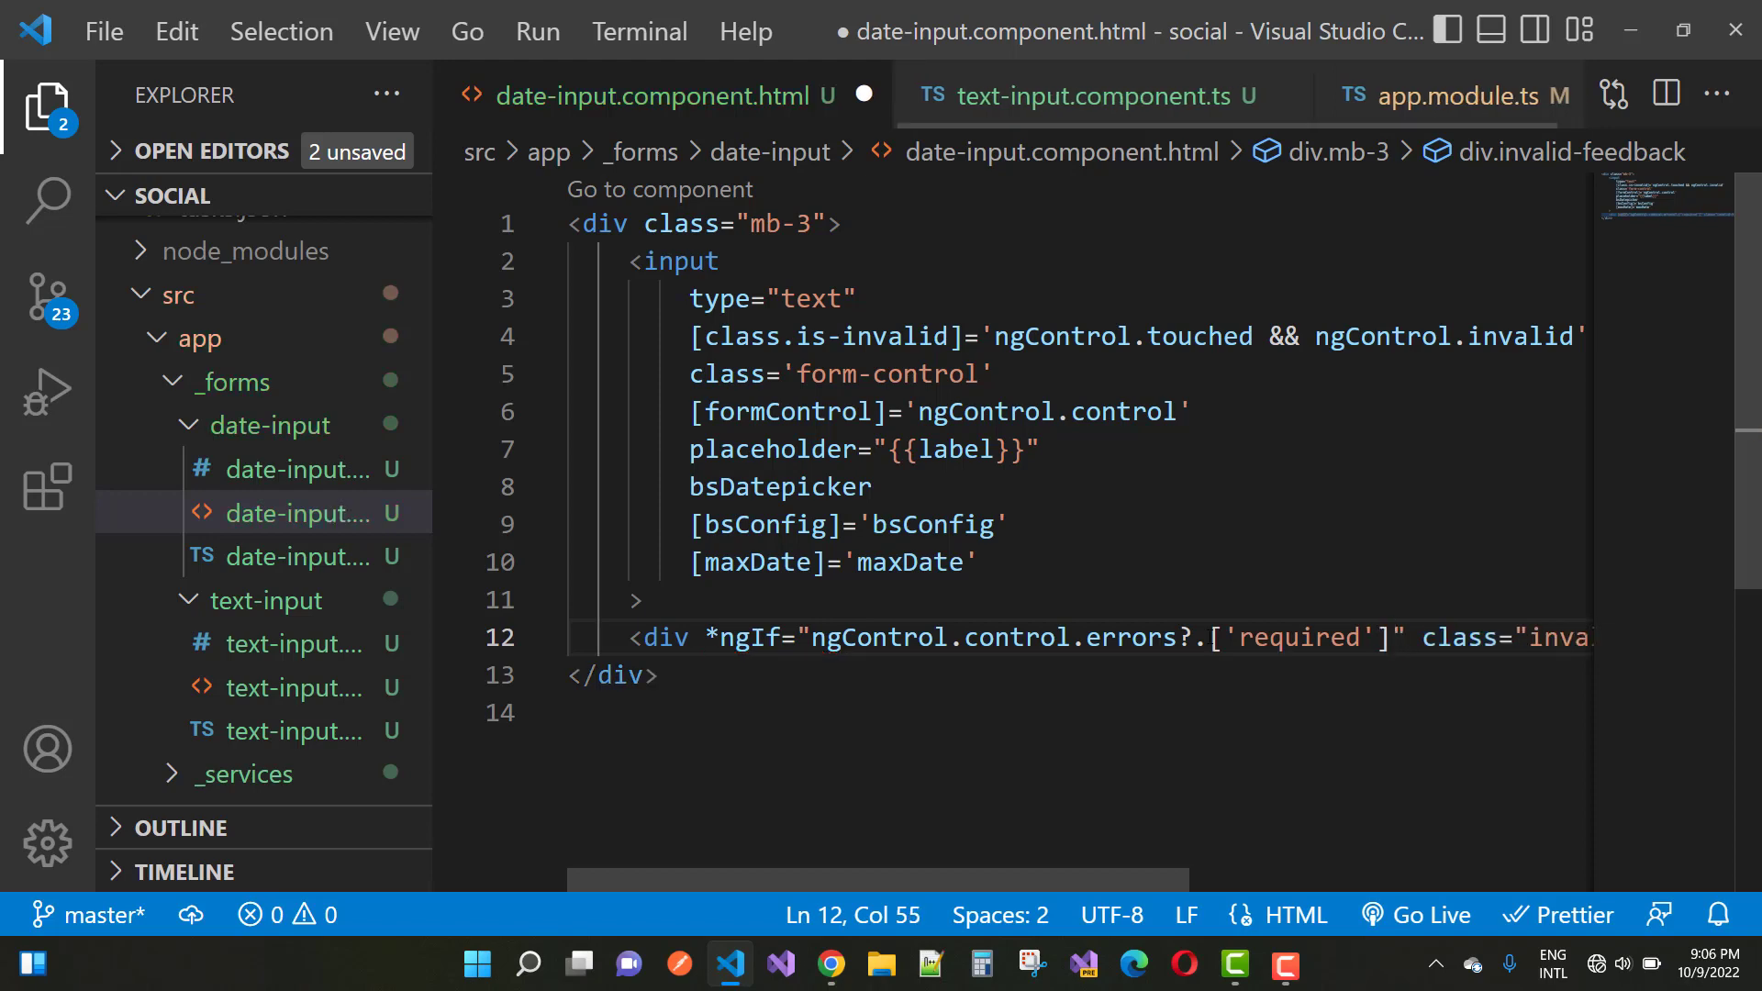